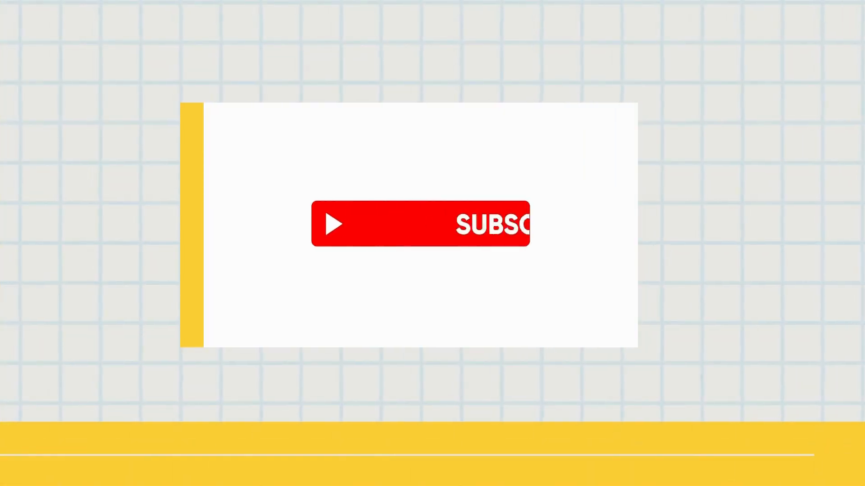
Go to Bricks > Templates in the WordPress admin to reach the footer template
left_click(418, 233)
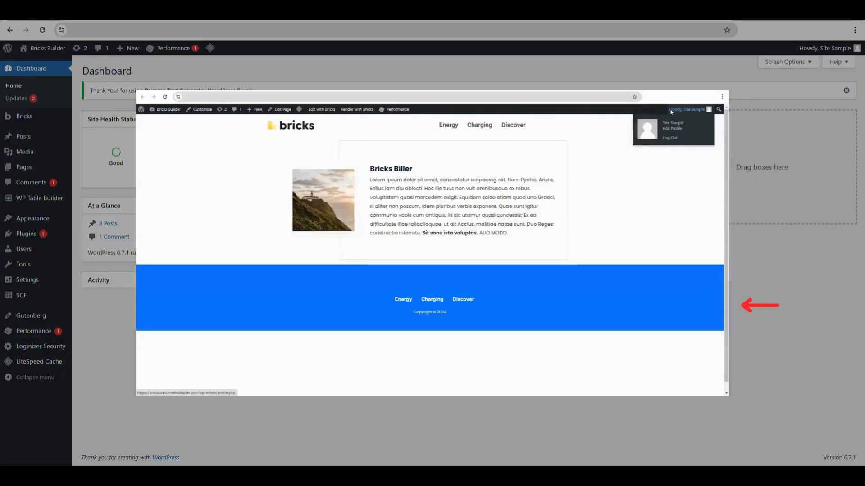
left_click(692, 166)
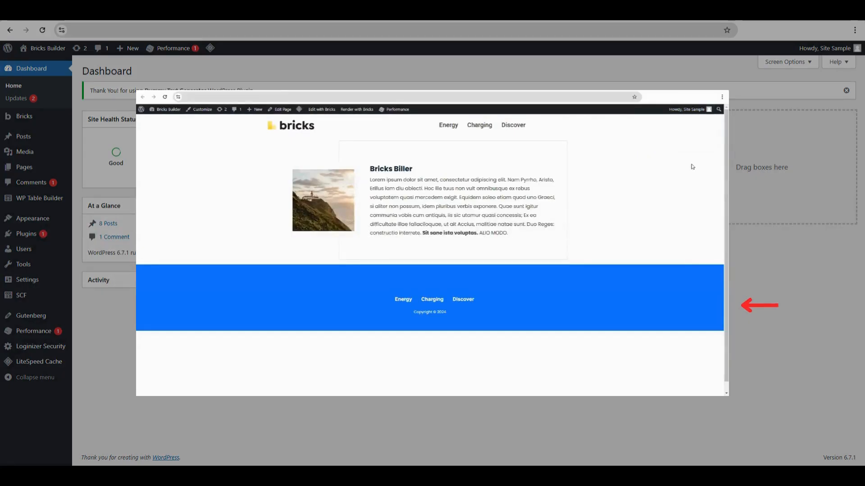
mouse_move(667, 188)
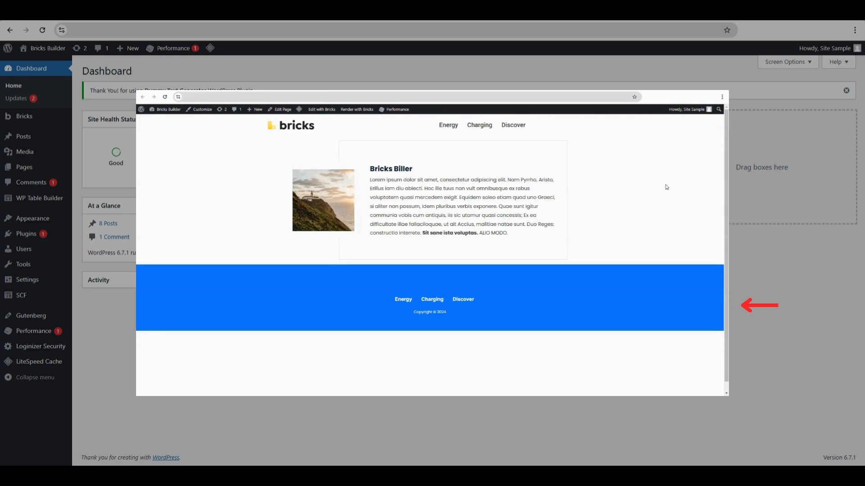
mouse_move(654, 317)
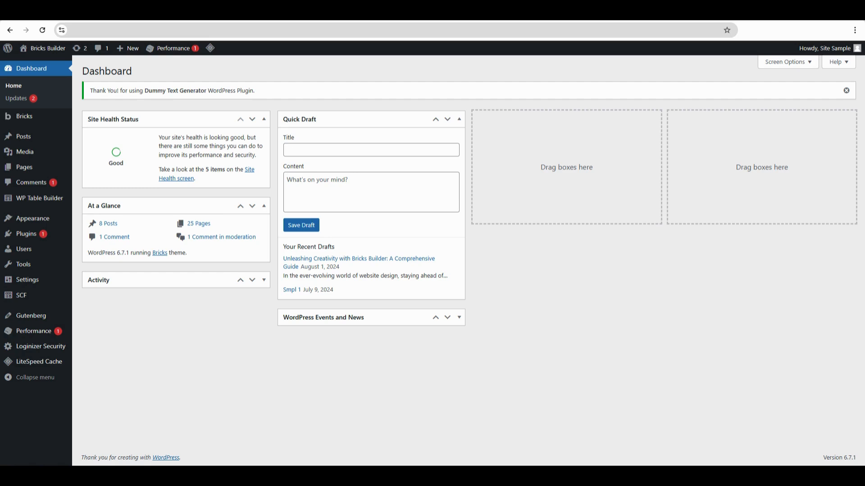
left_click(847, 90)
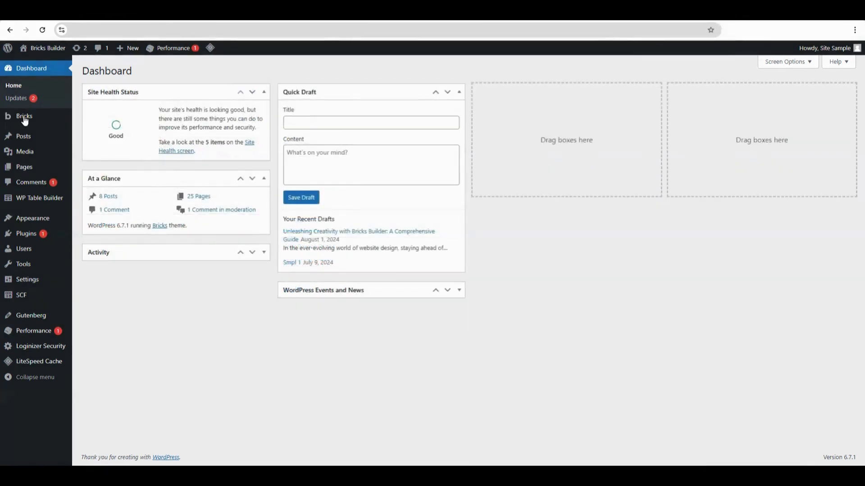
left_click(25, 116)
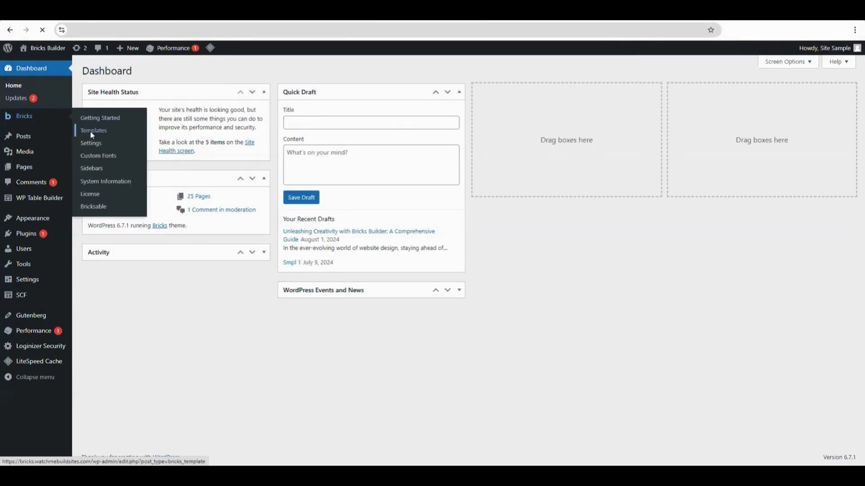
left_click(93, 130)
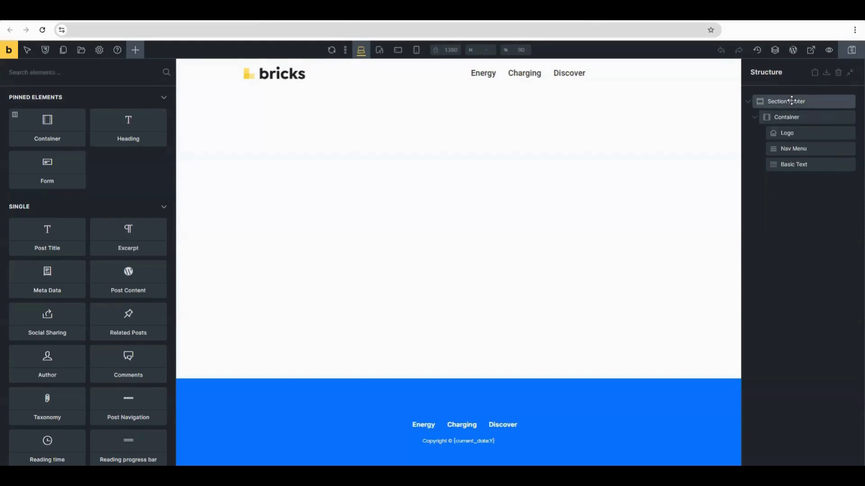
Select Section Footer and expand its Style CSS group for custom code
left_click(792, 101)
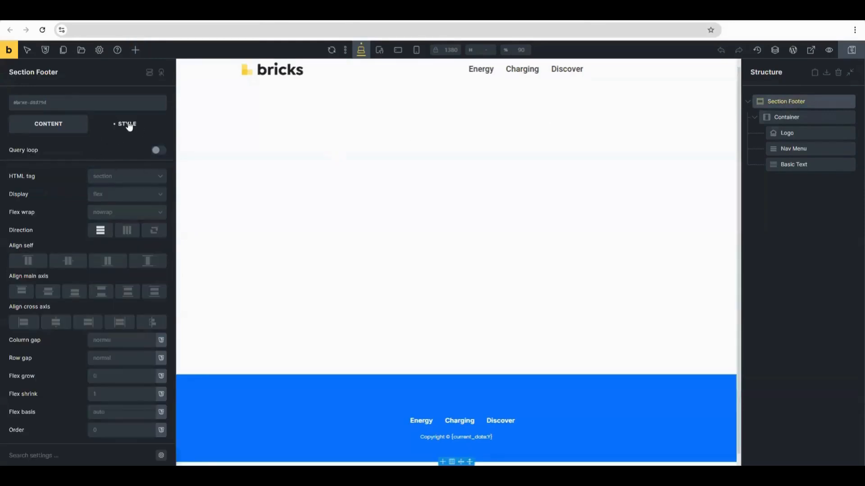
left_click(127, 124)
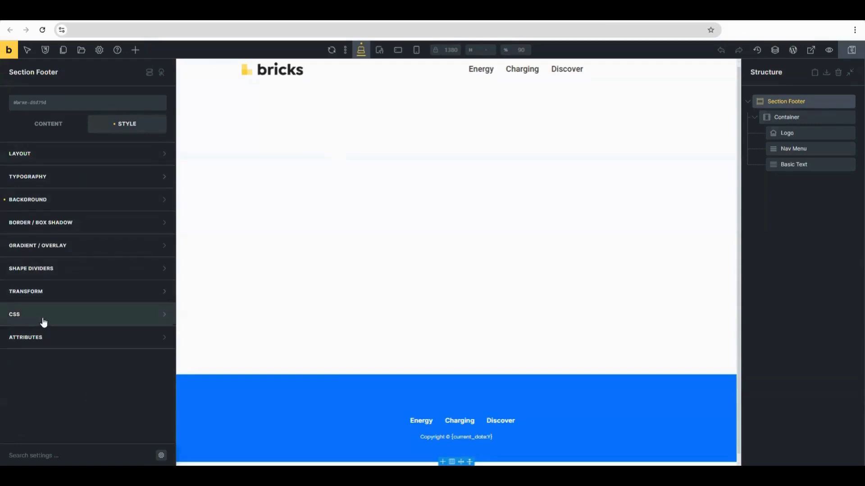
left_click(13, 315)
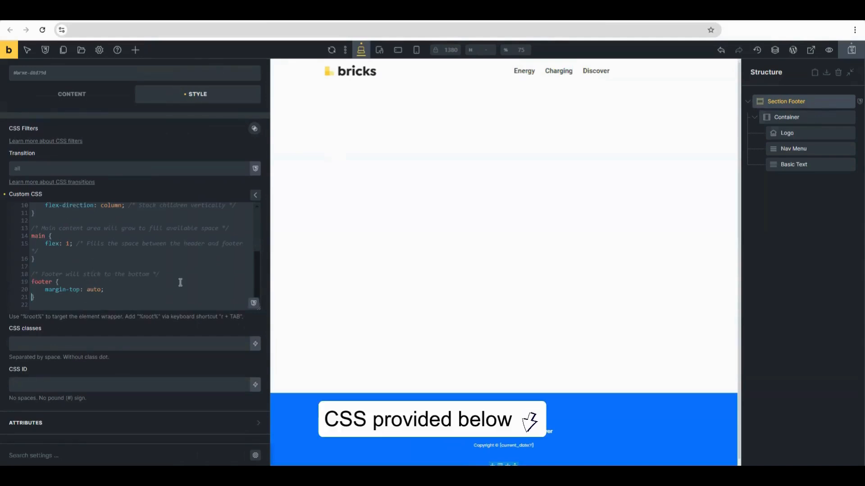
mouse_move(160, 252)
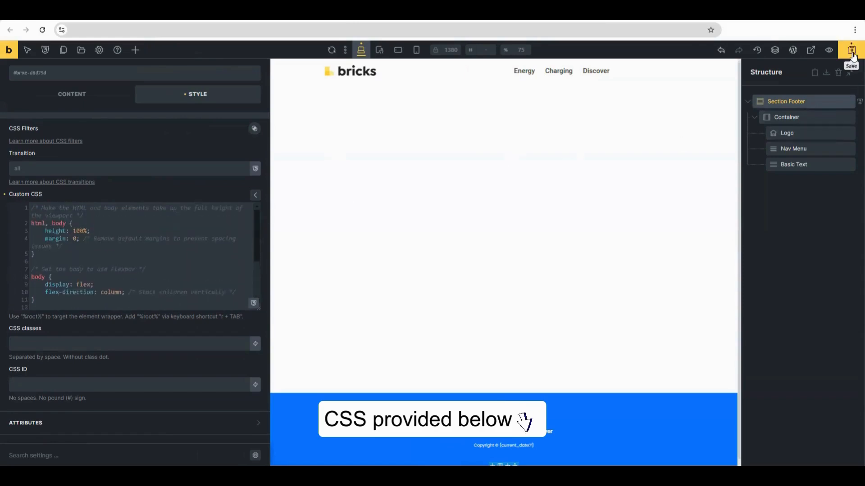
Save the footer template with the sticky-footer CSS (full-height flex column, auto top margin)
left_click(850, 50)
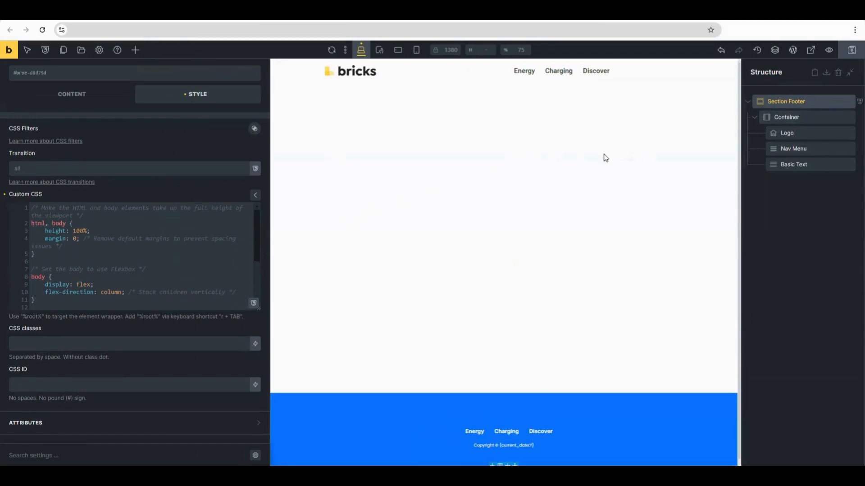
mouse_move(528, 24)
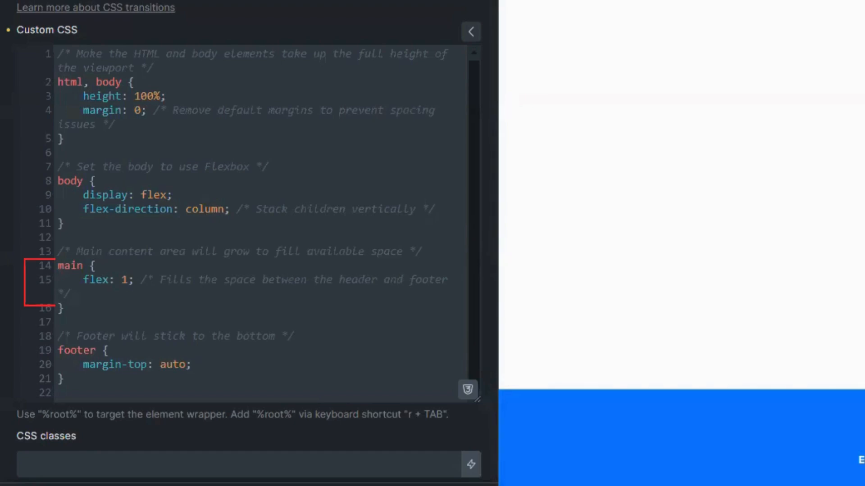
left_click(192, 364)
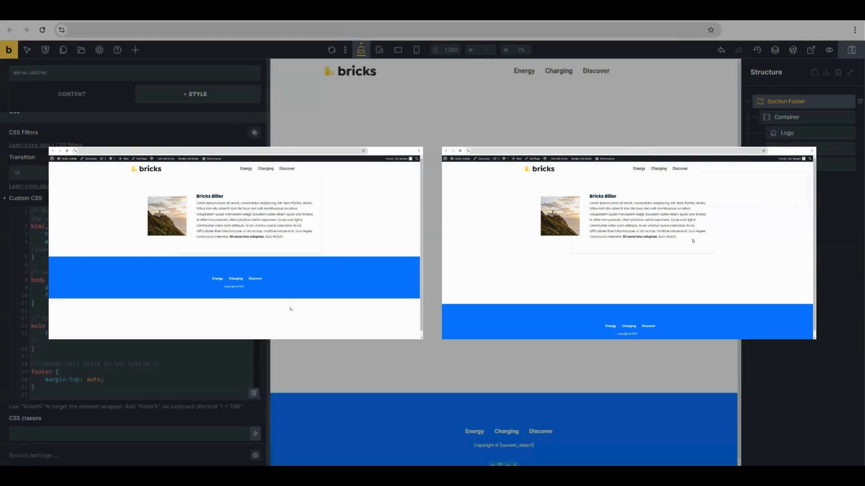
mouse_move(375, 289)
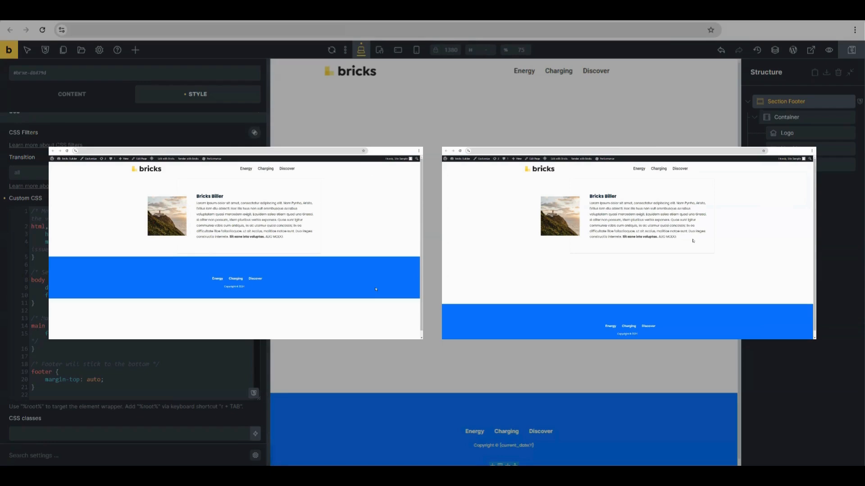
mouse_move(76, 267)
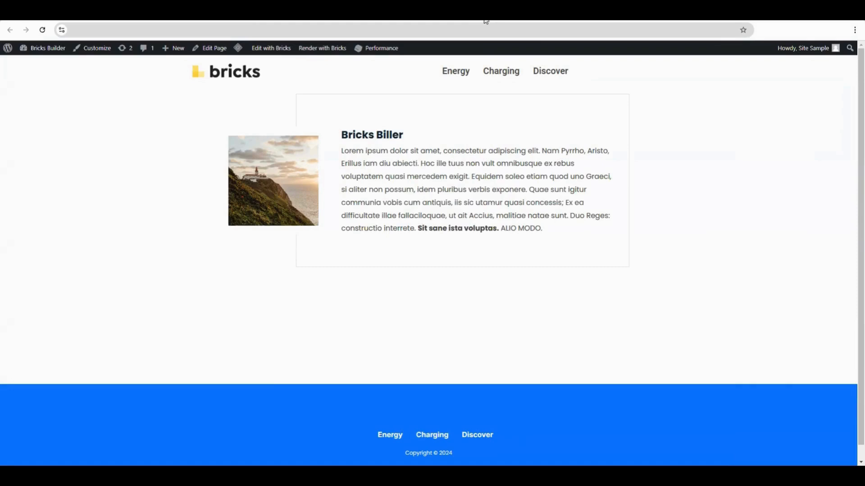
mouse_move(581, 238)
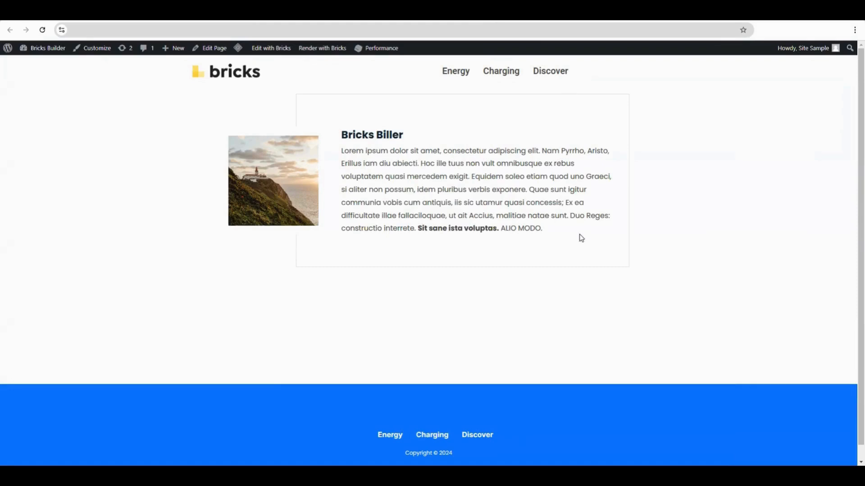